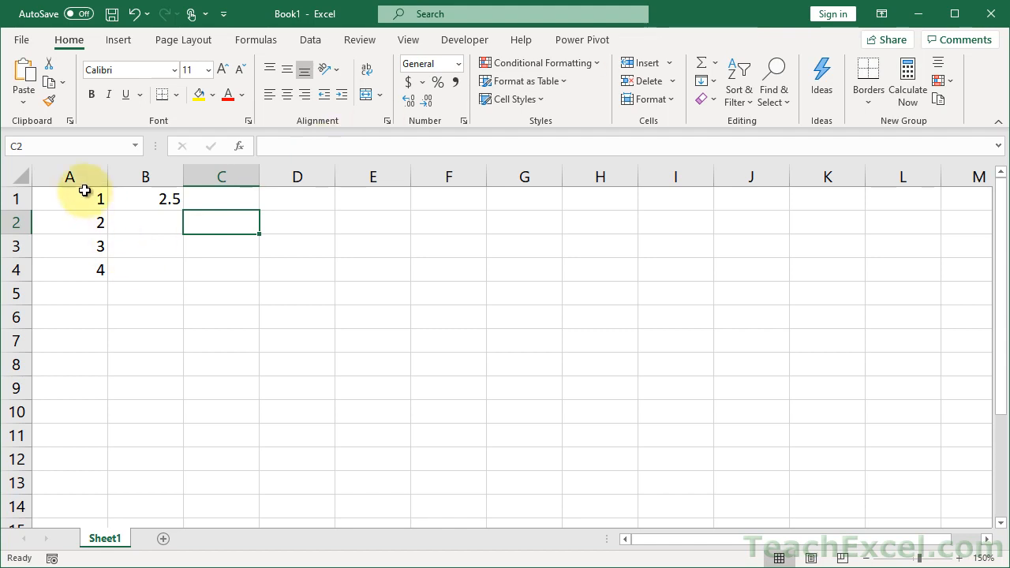
Step: Enter =AVERAGE(A1:A4) in B1 so it shows 2.5
{"action": "type", "text": "=AVERAGE(A1:A4)"}
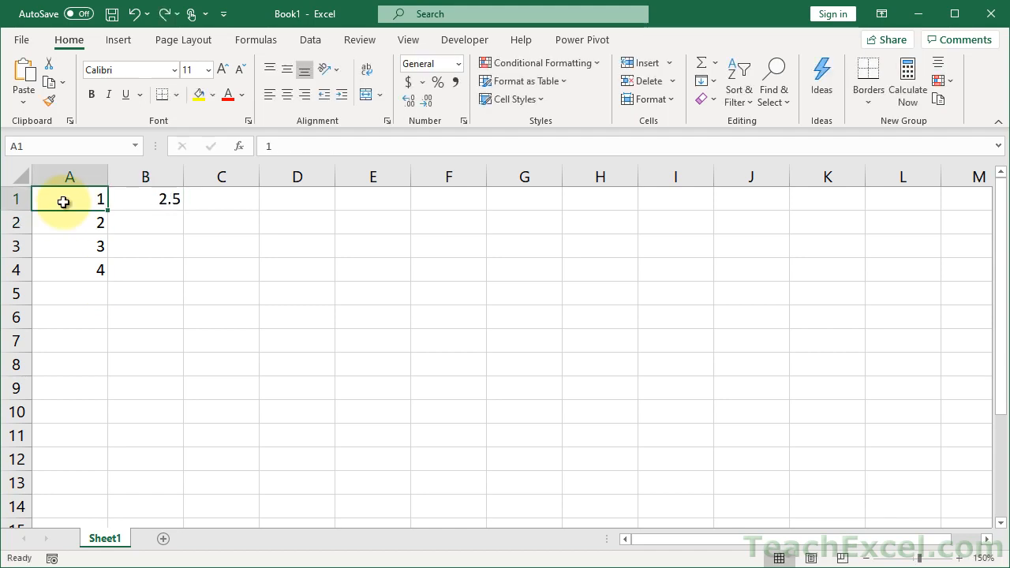
Step: Switch workbook calculation to Manual, then change A1 to 2 while B1 stays at 2.5
{"action": "left_click", "coordinate": [256, 39]}
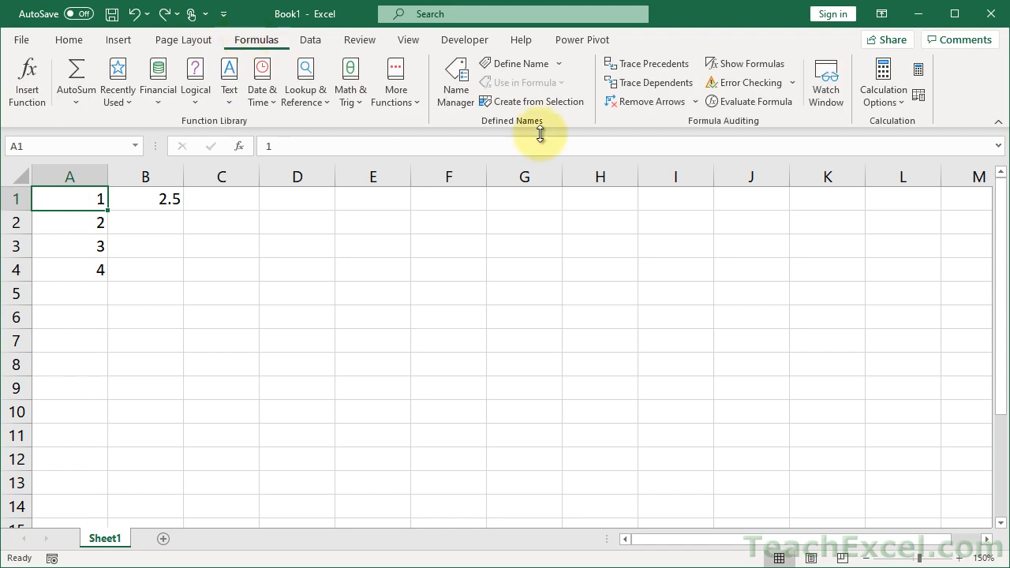
{"action": "left_click", "coordinate": [884, 79]}
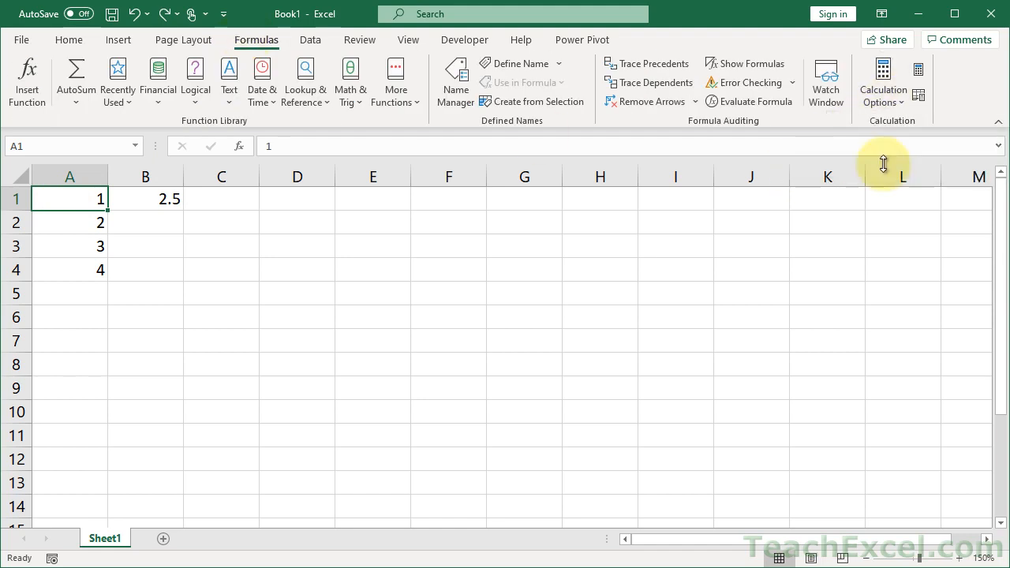
{"action": "type", "text": "2"}
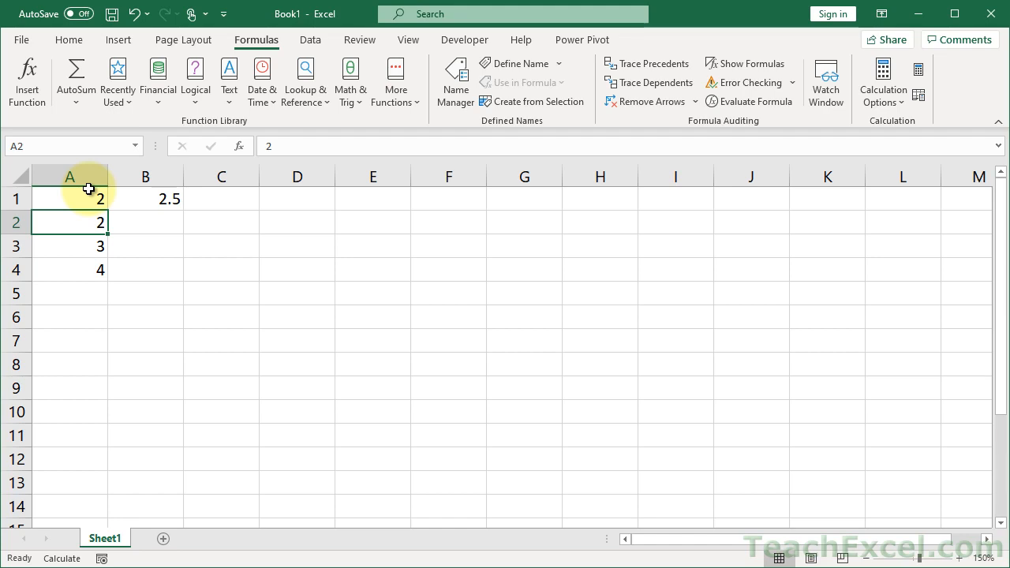
{"action": "mouse_move", "coordinate": [228, 271]}
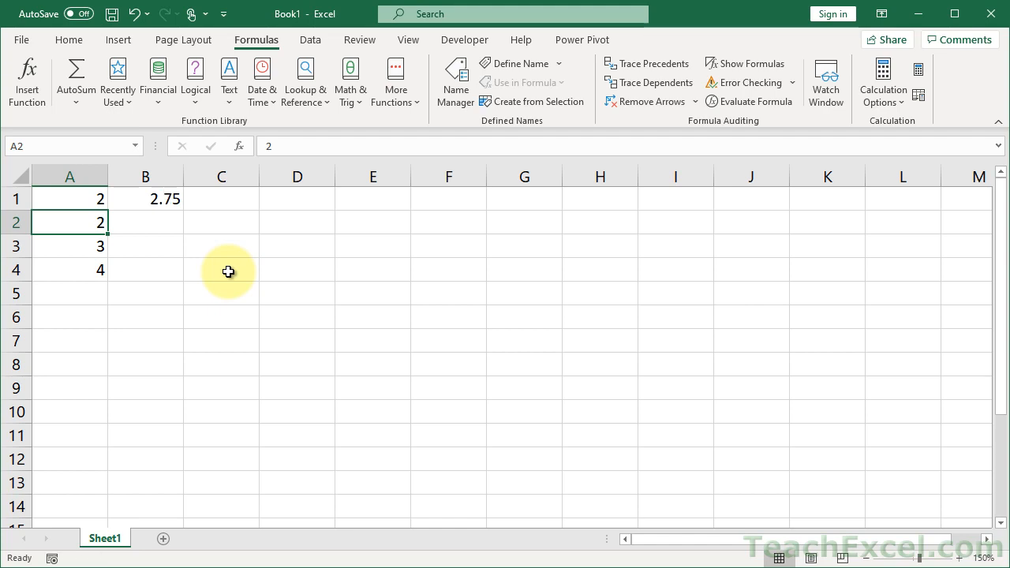
{"action": "mouse_move", "coordinate": [123, 205]}
{"action": "type", "text": "1"}
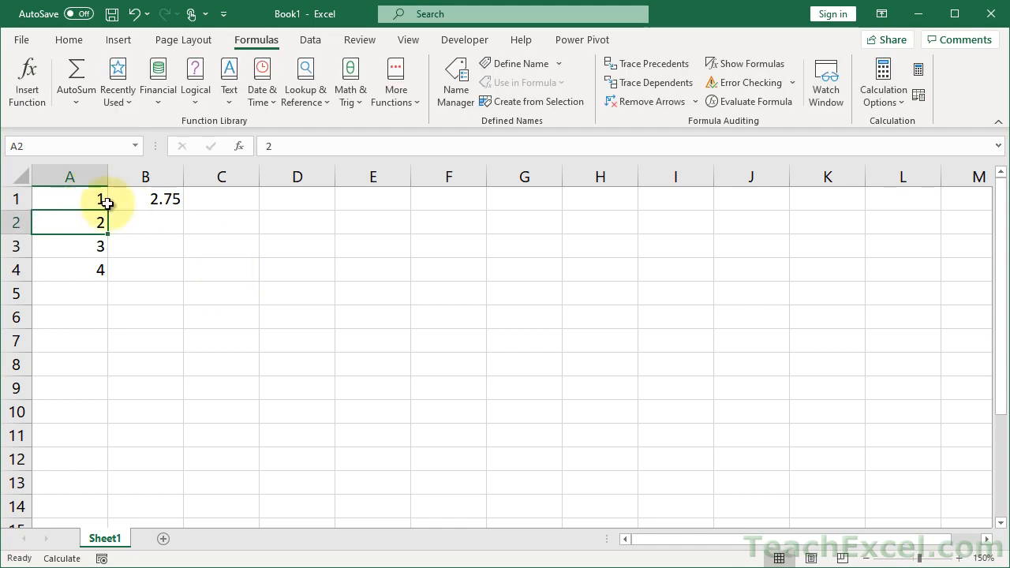
Step: Re-enter =AVERAGE(A1:A4) in B1, recalculate to 2.75, and bring up the VBA editor with Alt+F11
{"action": "type", "text": "=AVERAGE(A1:A4"}
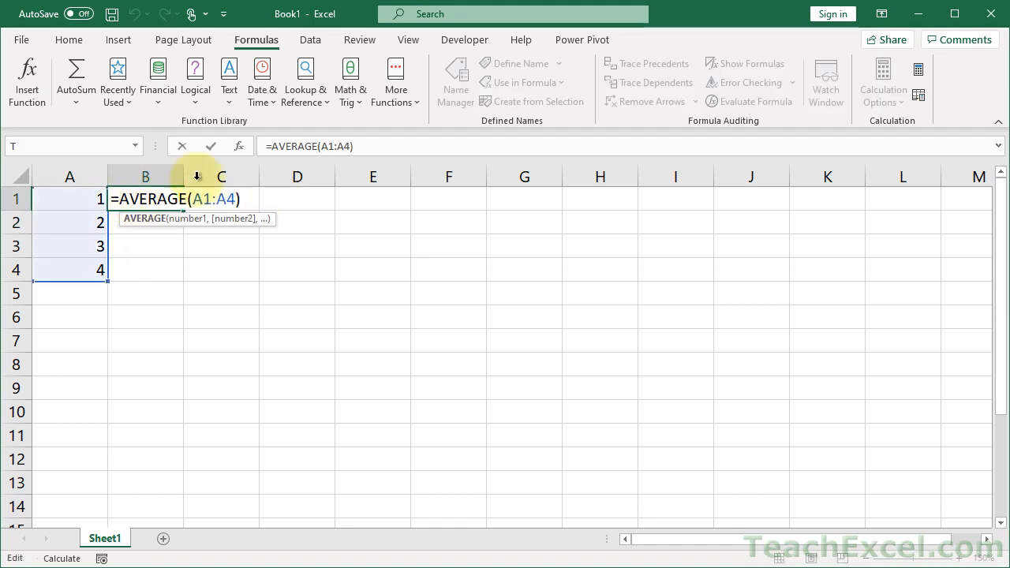
{"action": "mouse_move", "coordinate": [201, 266]}
{"action": "type", "text": "3"}
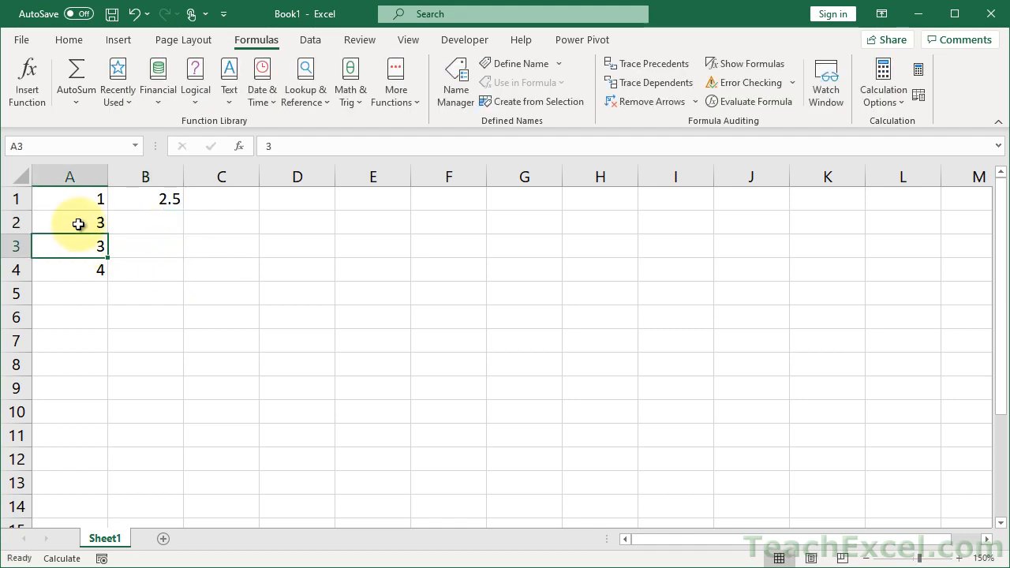
{"action": "type", "text": "=AVERAGE(A1:A4)"}
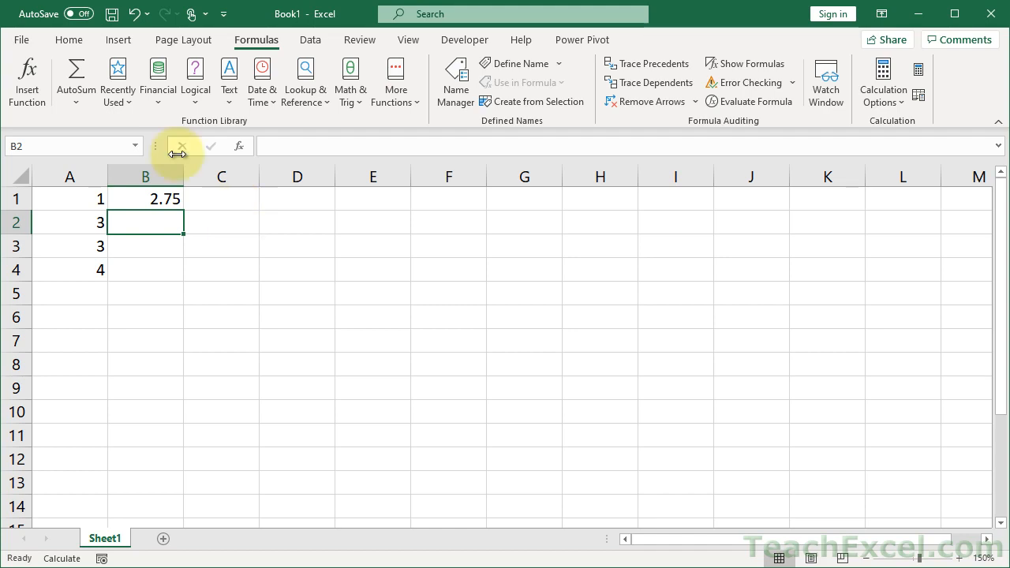
{"action": "left_click", "coordinate": [69, 39]}
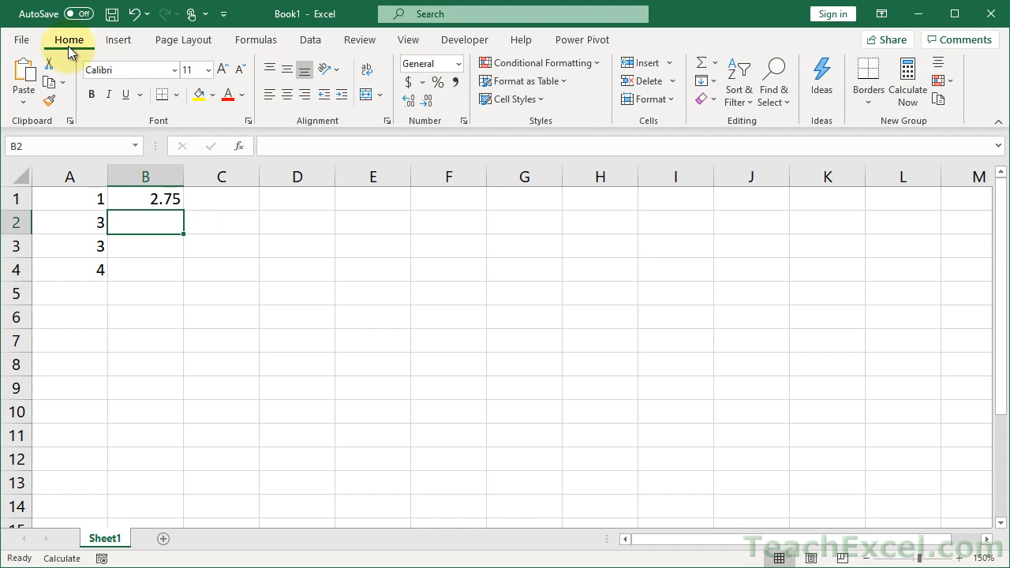
{"action": "key", "text": "alt+F11"}
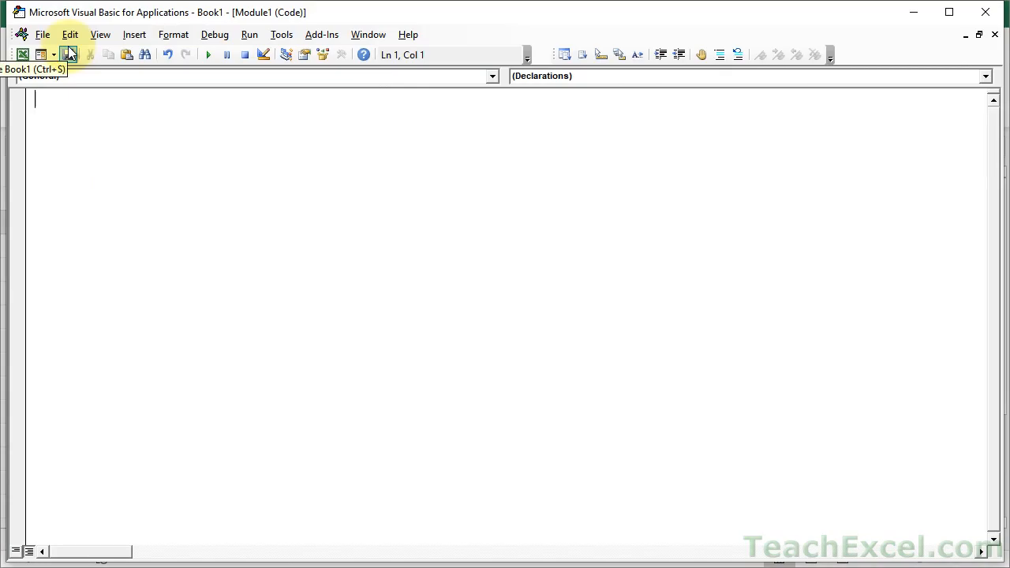
Step: Write Sub test with Application.Calculation = xlCalculationManual picked from IntelliSense
{"action": "type", "text": "sub test("}
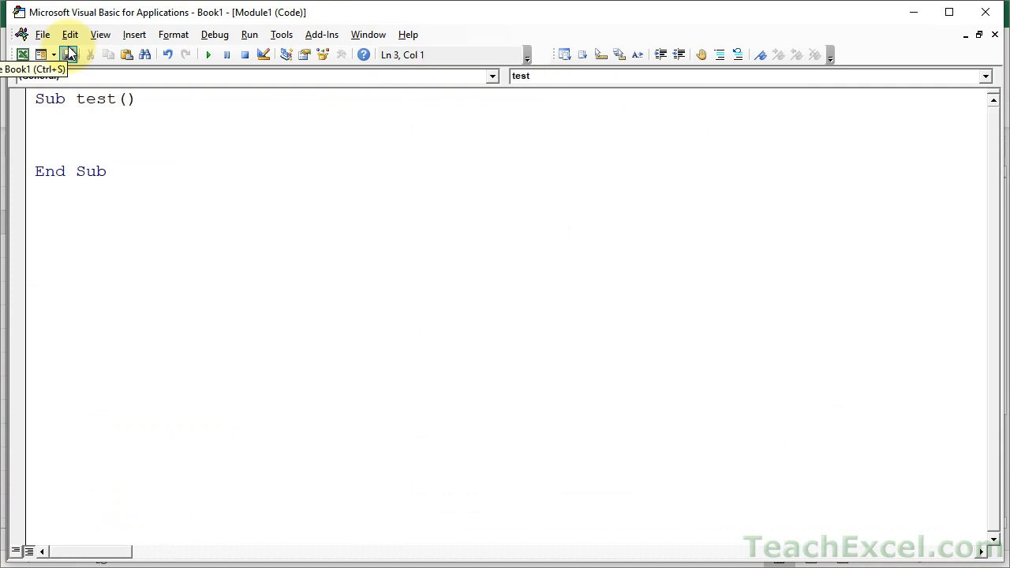
{"action": "type", "text": "application."}
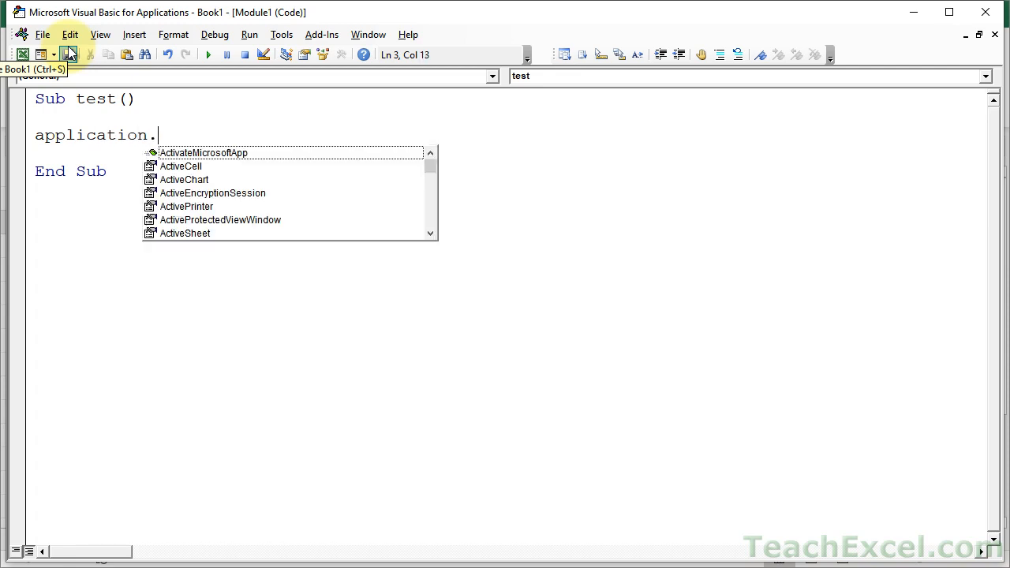
{"action": "type", "text": "calc"}
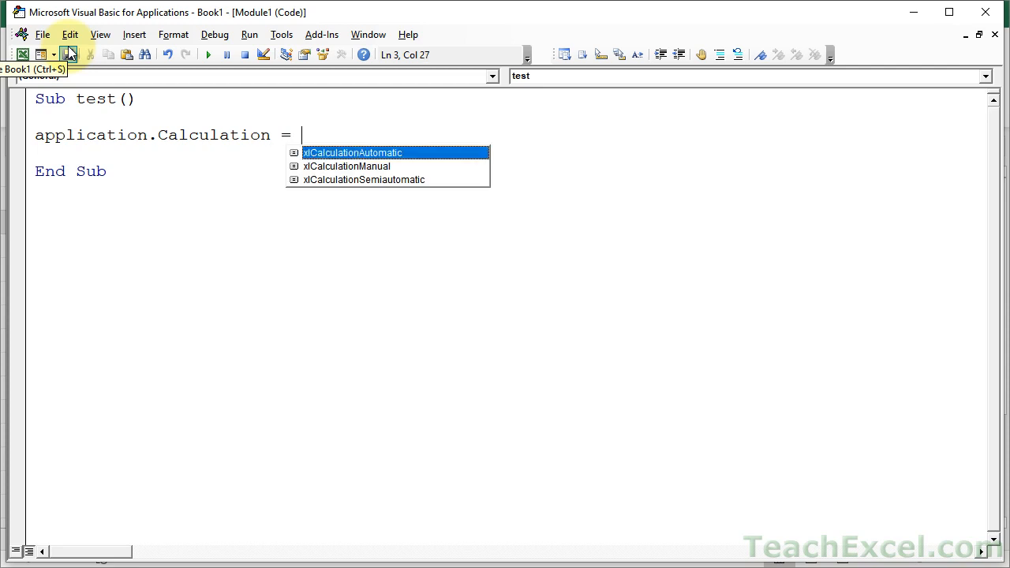
{"action": "key", "text": "Down"}
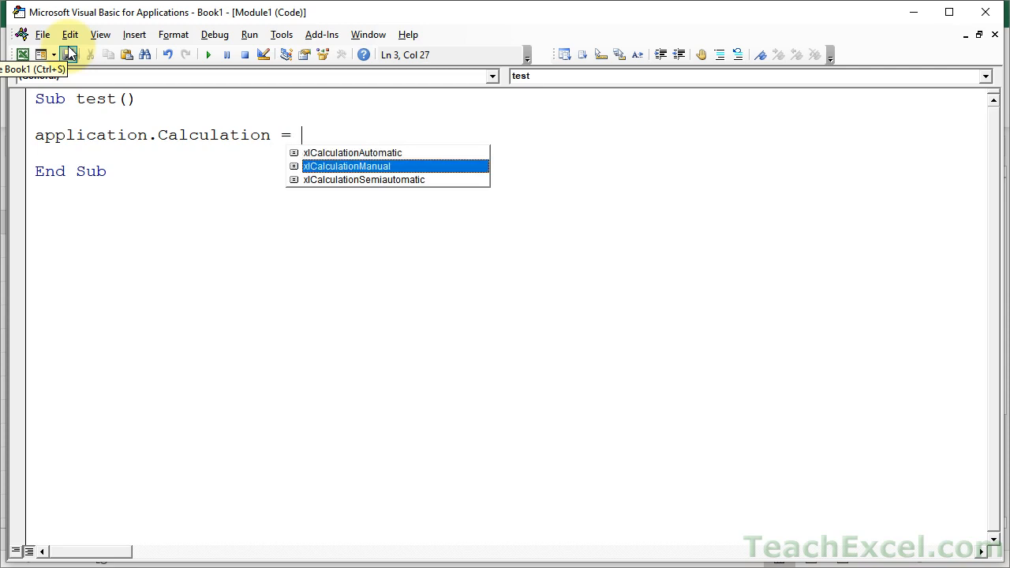
{"action": "double_click", "coordinate": [347, 166]}
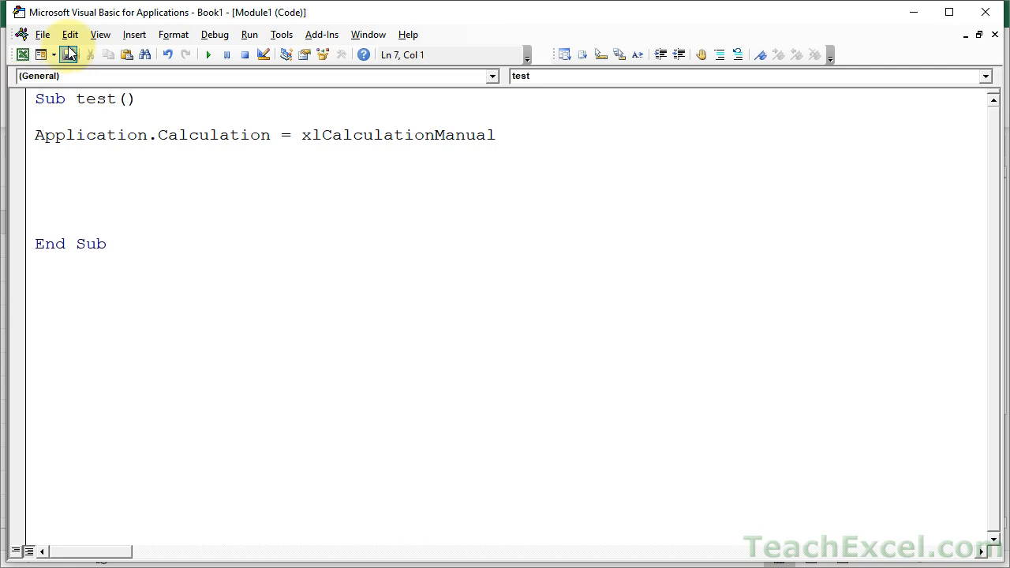
Step: Add a ' do something comment and Application.Calculation = xlCalculationAutomatic before End Sub
{"action": "type", "text": "' do somethin"}
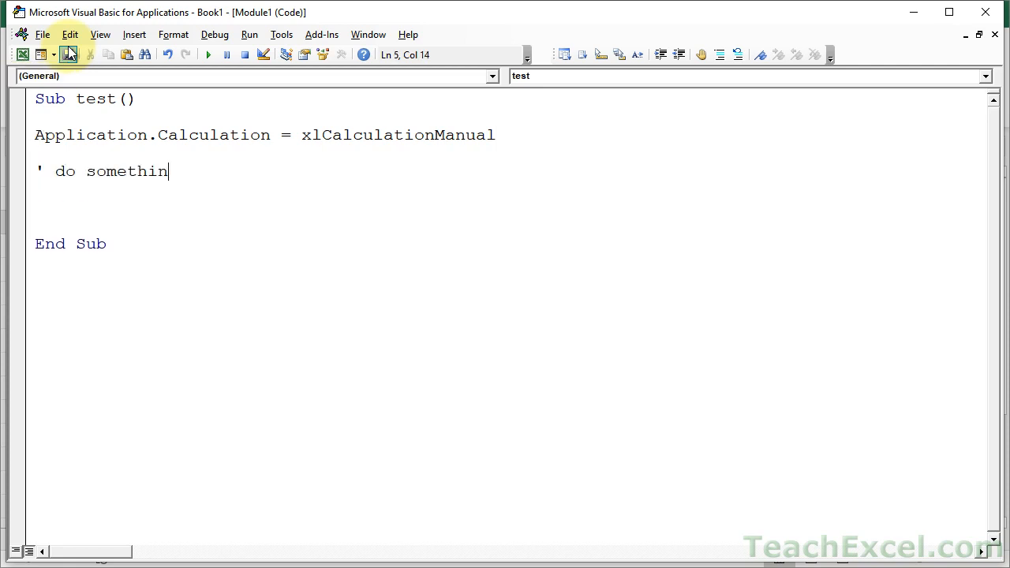
{"action": "key", "text": "enter"}
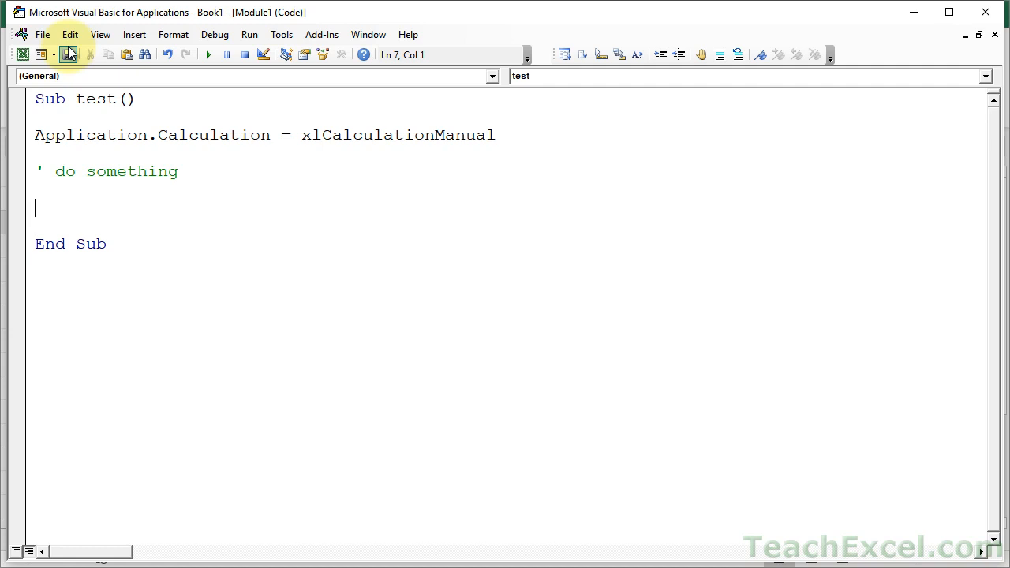
{"action": "type", "text": "application."}
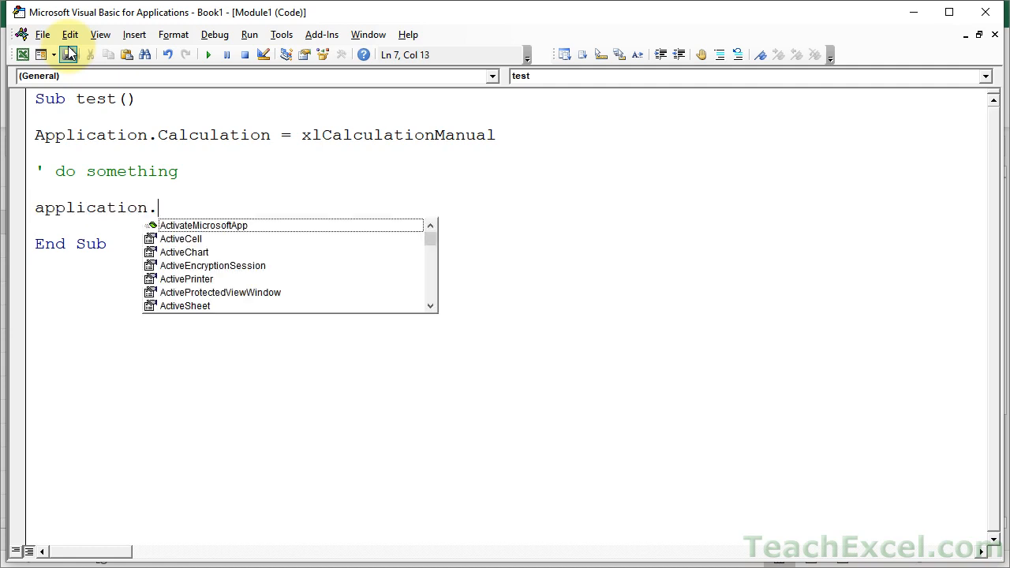
{"action": "type", "text": "calculation"}
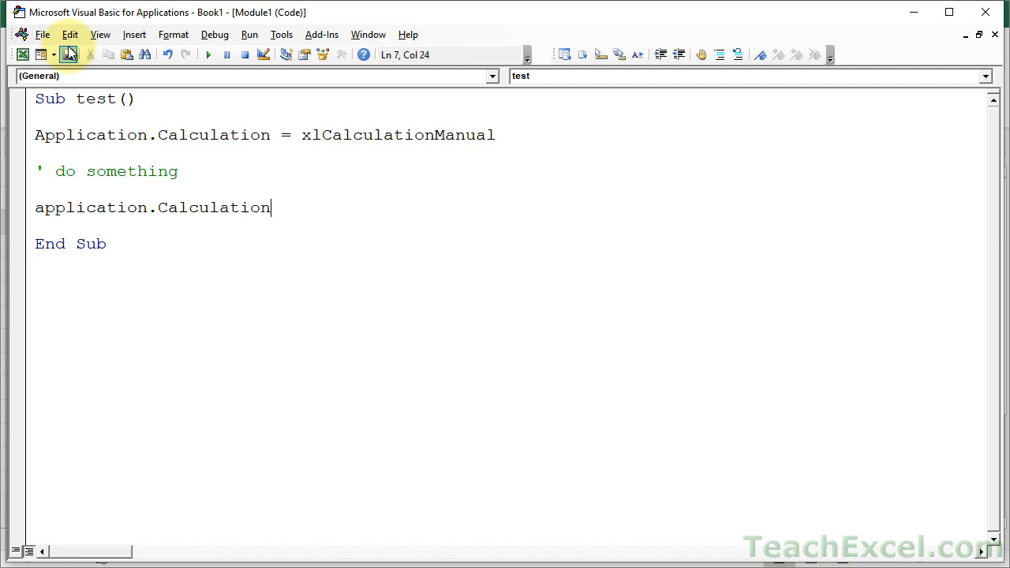
{"action": "type", "text": "= xlCalculationAutomatic"}
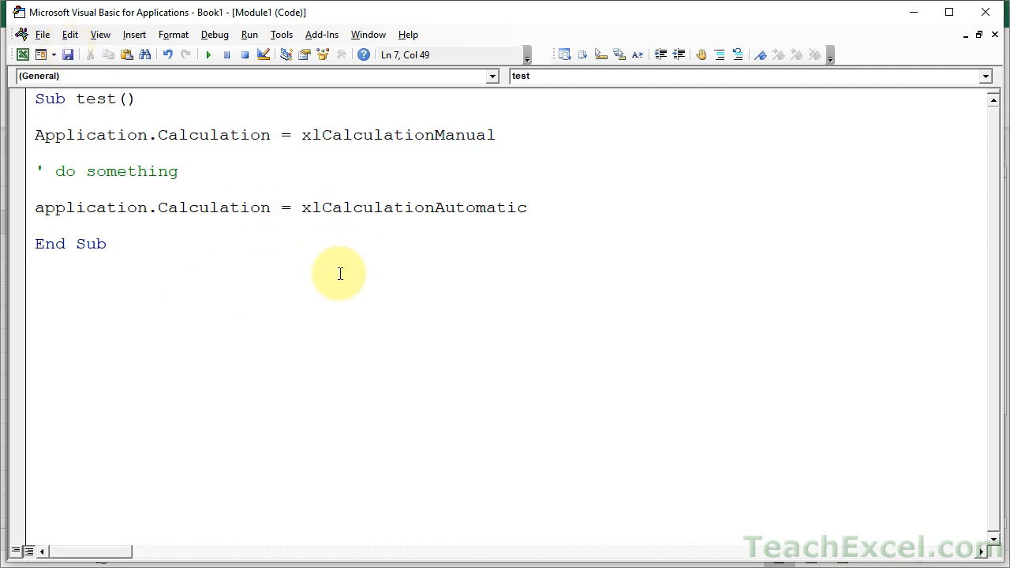
{"action": "left_click", "coordinate": [527, 208]}
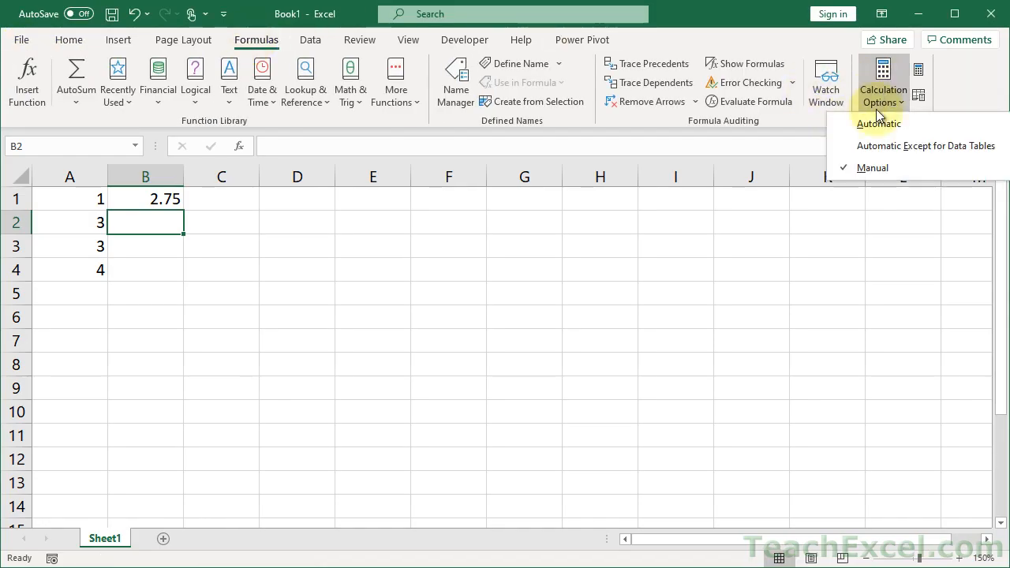
{"action": "left_click", "coordinate": [878, 123]}
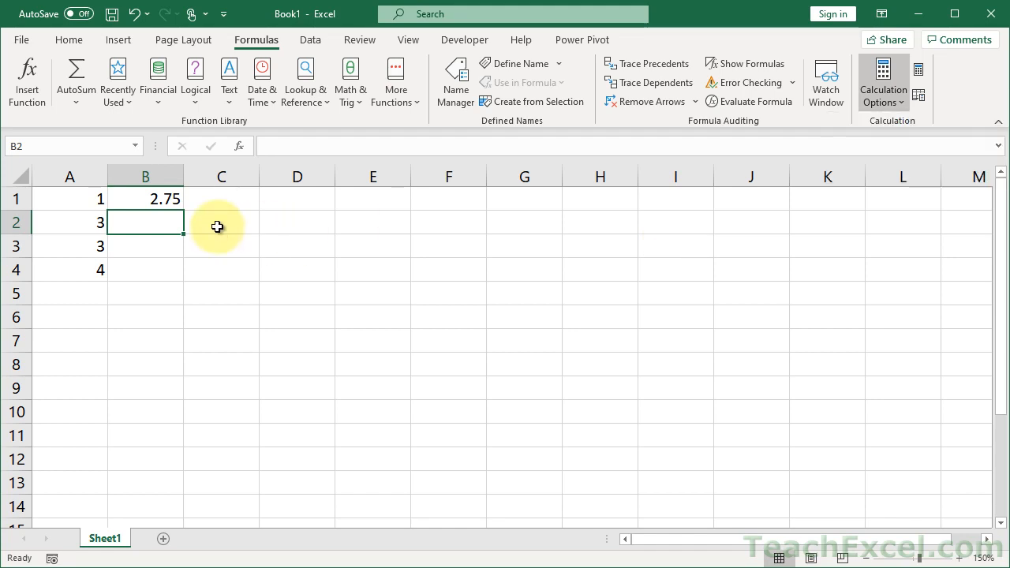
{"action": "left_click", "coordinate": [221, 223]}
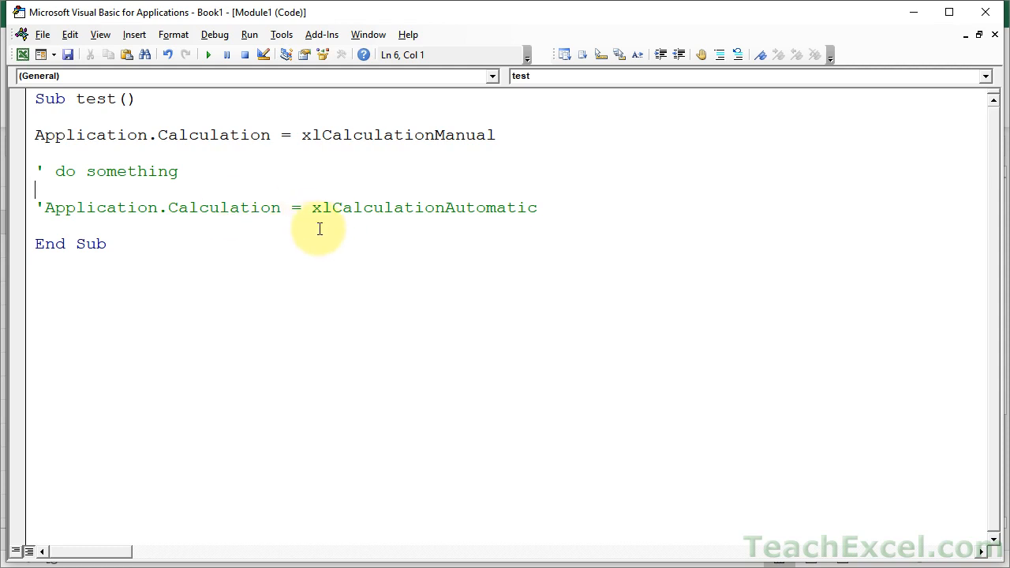
Step: Place the cursor in the macro near the do something comment line
{"action": "left_click", "coordinate": [158, 171]}
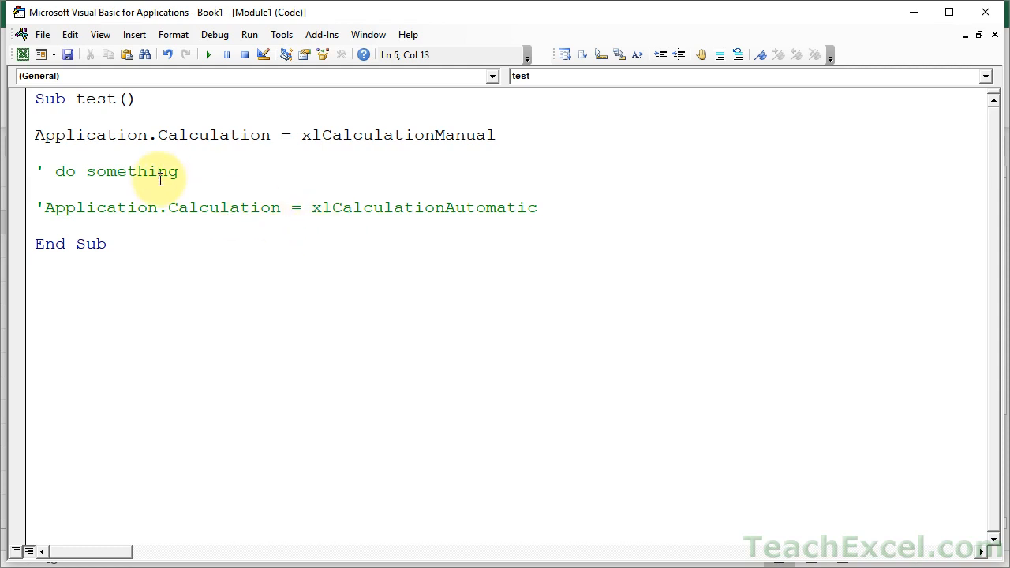